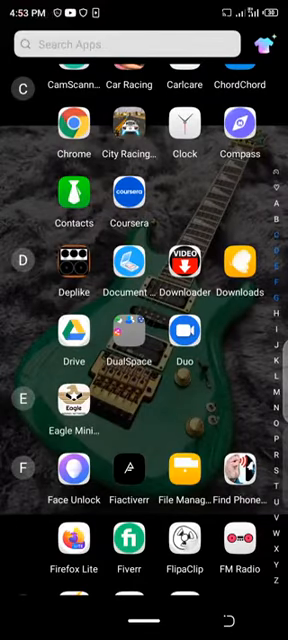
Launch YouTube from the app list and scroll the gallery to the CHURCH MUSICIAN clip for upload
scroll(down, 3)
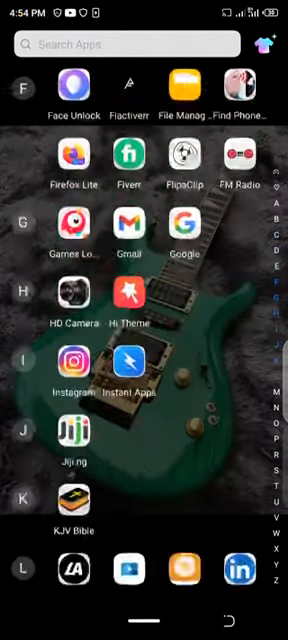
scroll(down, 3)
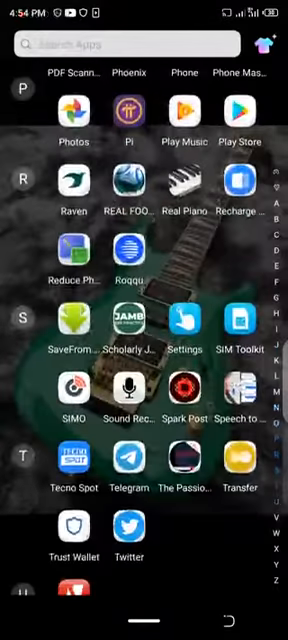
scroll(down, 3)
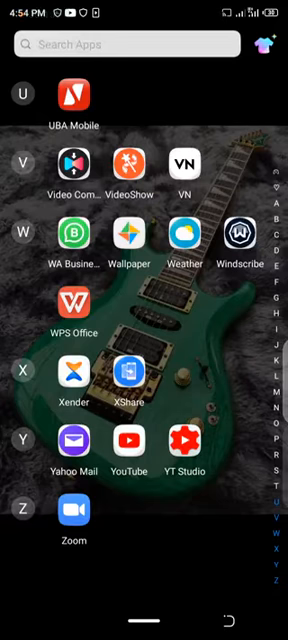
click(128, 438)
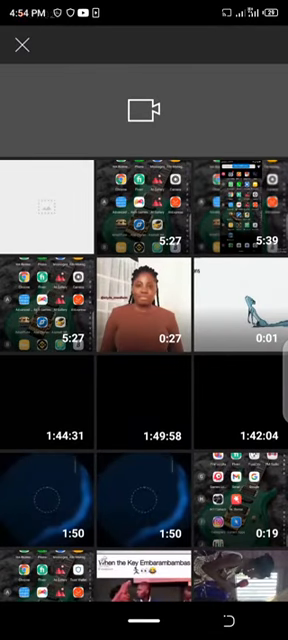
scroll(down, 3)
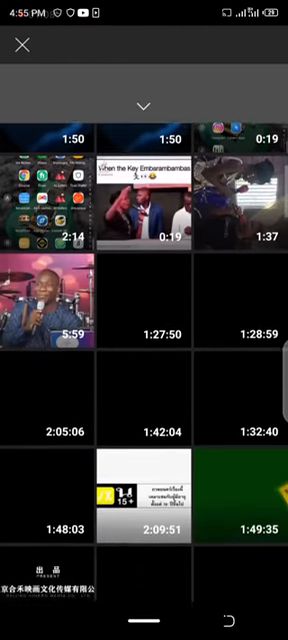
scroll(down, 3)
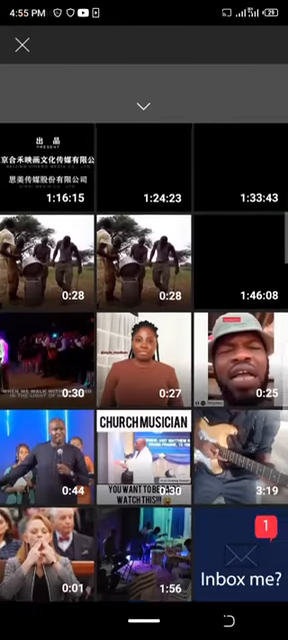
scroll(down, 3)
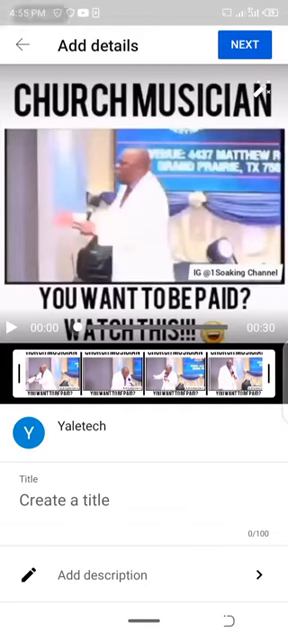
Enter 'Instrumentalist payment condition' in the upload's Title field with a capital first letter
click(12, 324)
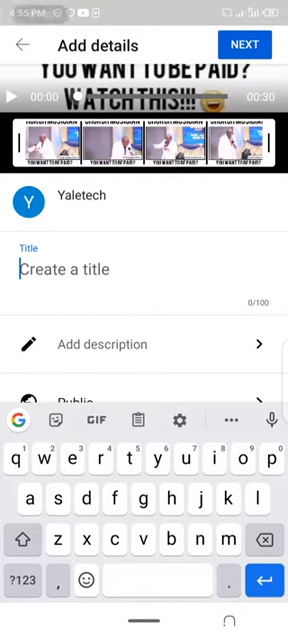
click(24, 538)
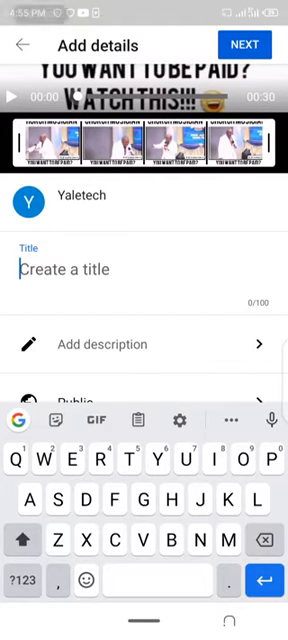
text(Instrumentalist)
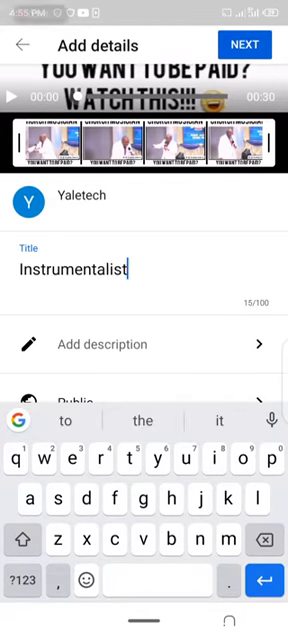
text(payme)
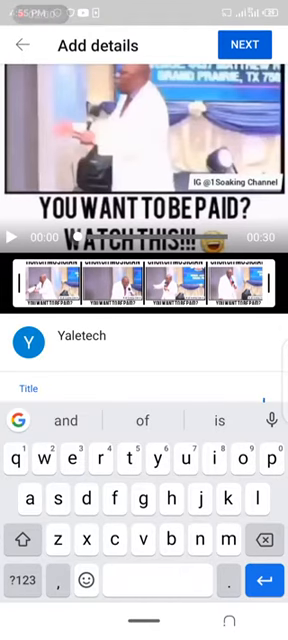
text(Instrumentalist payment condition)
text(if you are an instrumentalist and you)
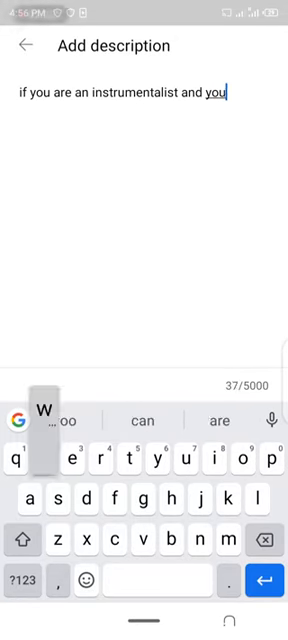
Write the description about instrumentalists who want to be paid in churches, correcting the misspelled 'annoint'
text(want to be paid in churches,)
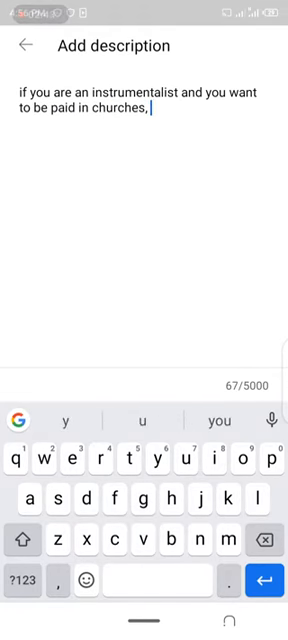
text(you must carry the)
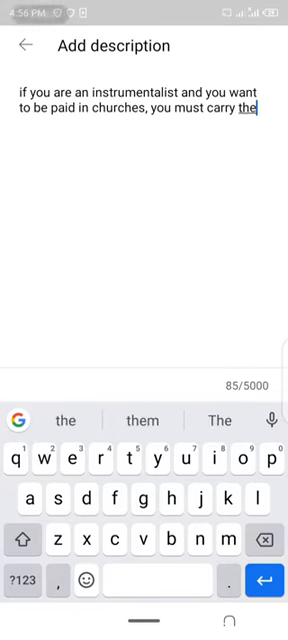
text(annoint)
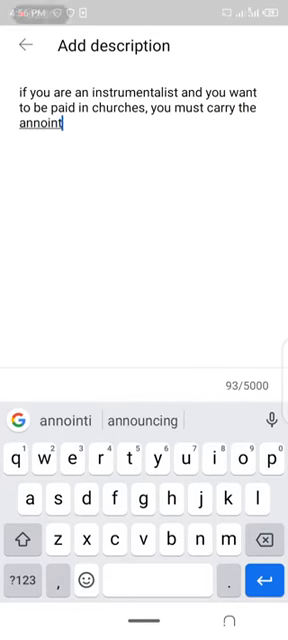
key(Backspace)
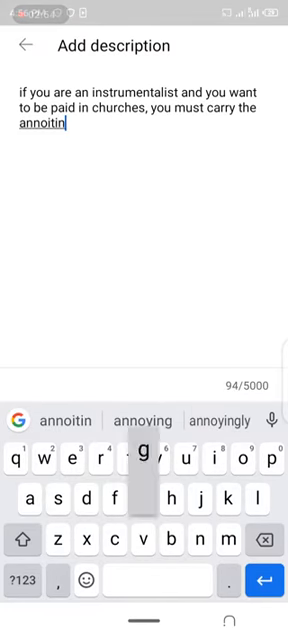
click(268, 538)
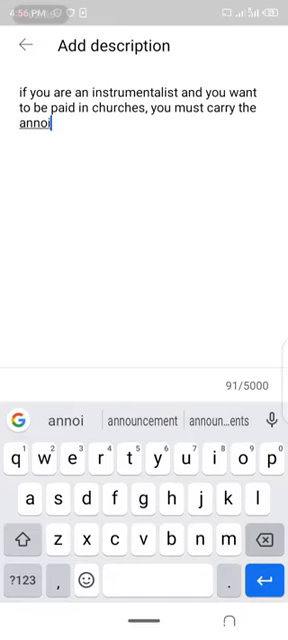
key(Backspace)
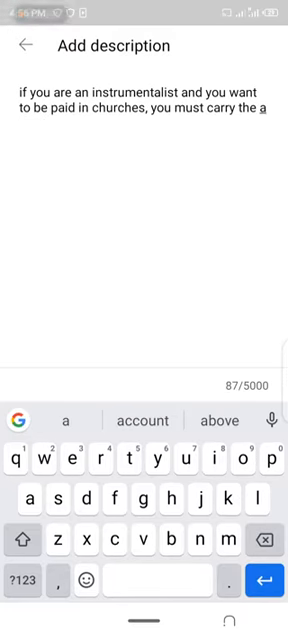
text(noiny)
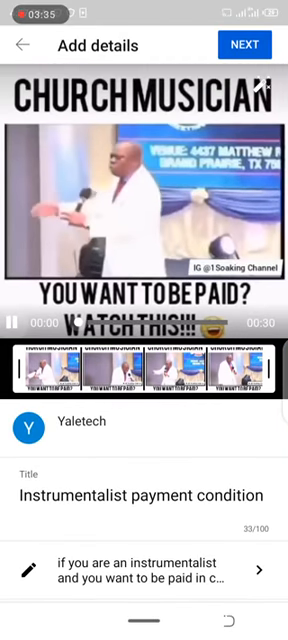
Advance past the details and confirm the upload so the clip publishes to the channel
click(12, 324)
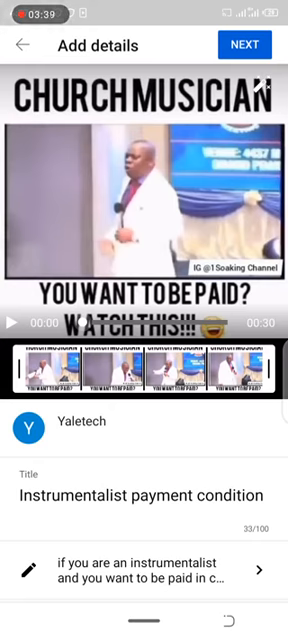
click(244, 44)
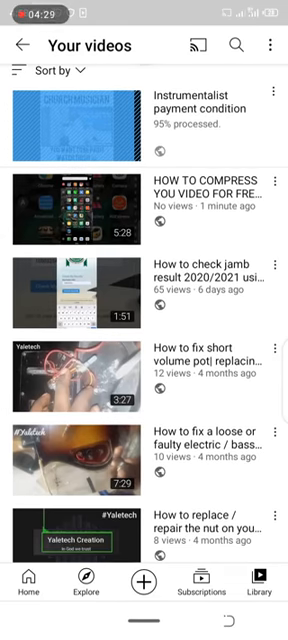
Bring up the three-dot options menu beside the newly uploaded video to reveal Delete
click(270, 92)
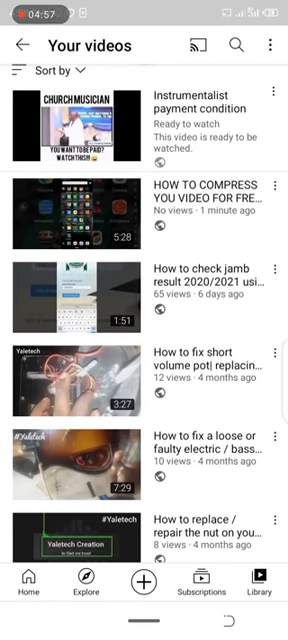
click(276, 84)
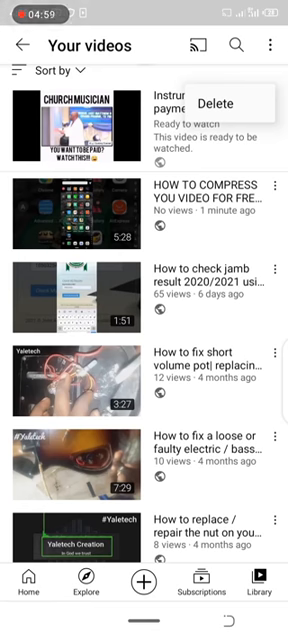